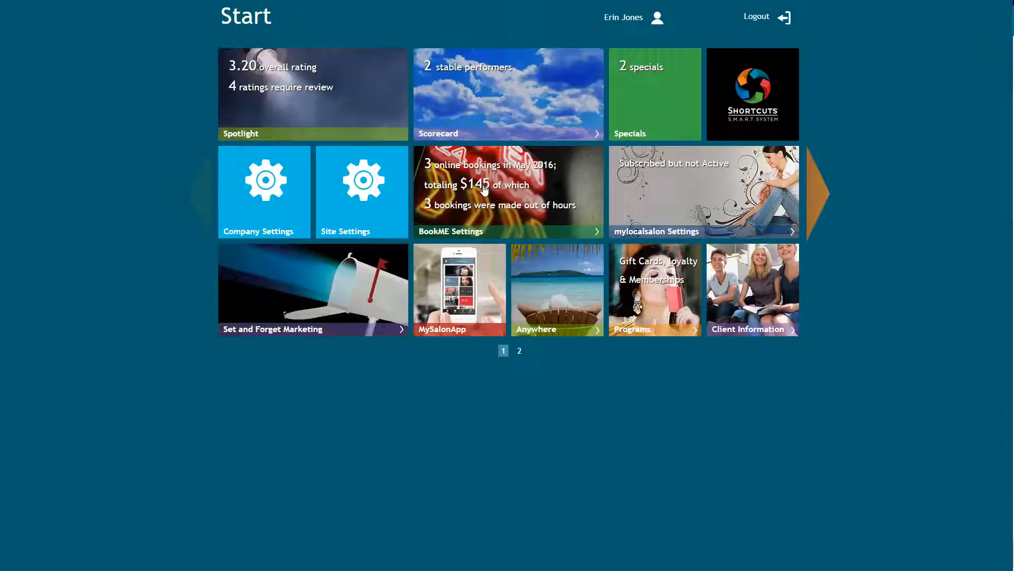
Go to the BookME Settings page for Peppermint Park - Ashgrove.
{"action": "left_click", "coordinate": [508, 191]}
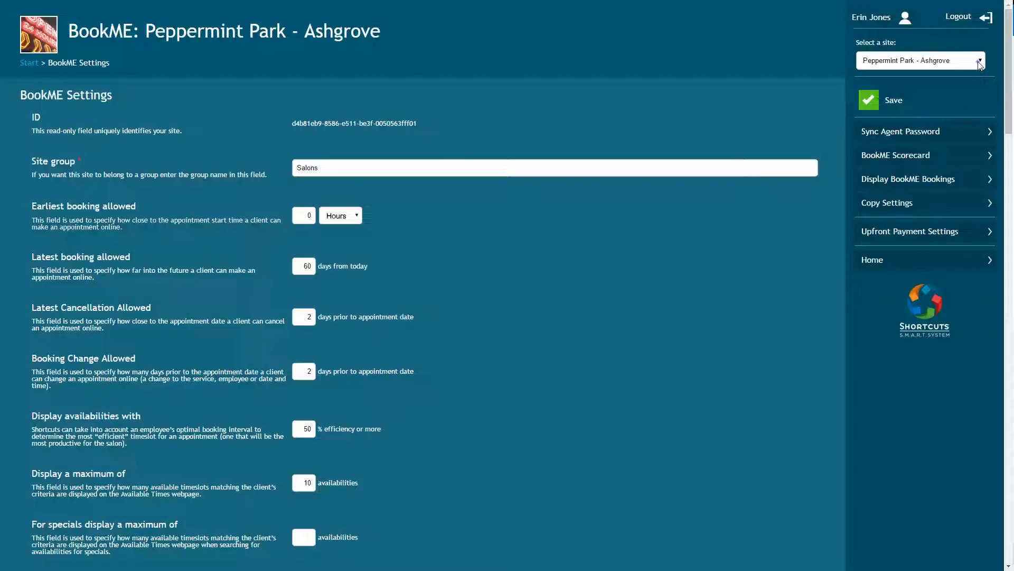
{"action": "mouse_move", "coordinate": [529, 100]}
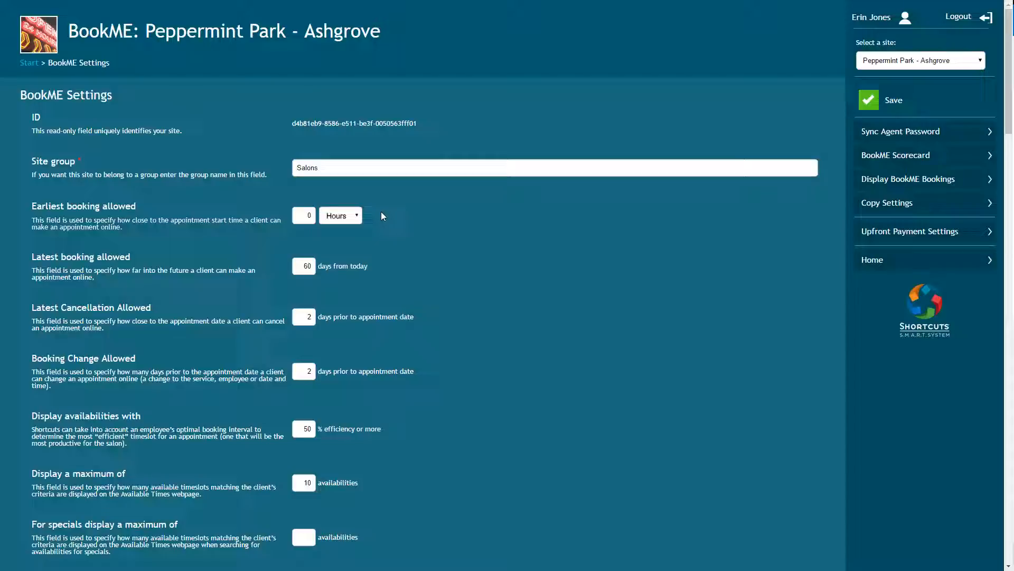
{"action": "mouse_move", "coordinate": [377, 267]}
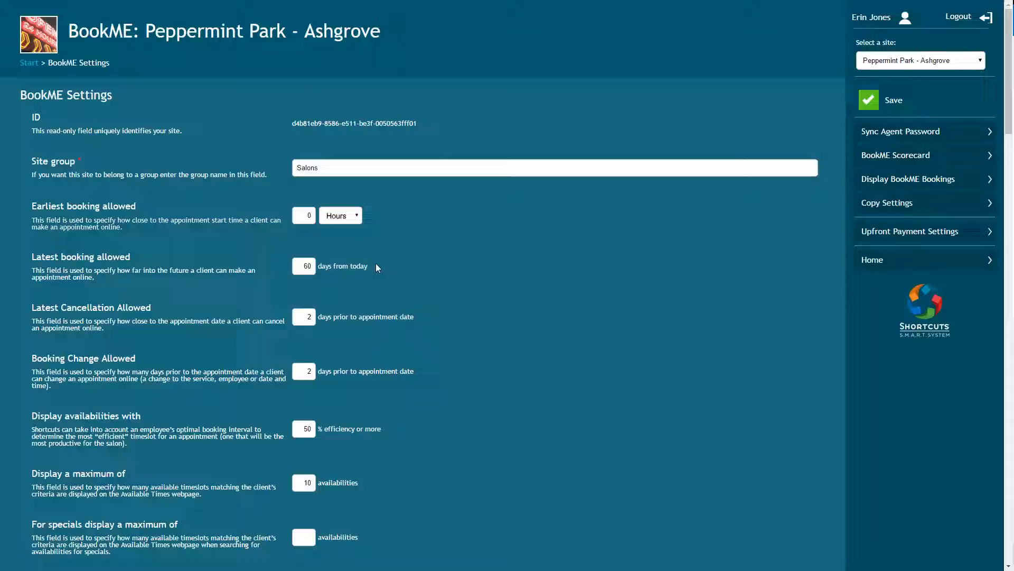
{"action": "mouse_move", "coordinate": [382, 268]}
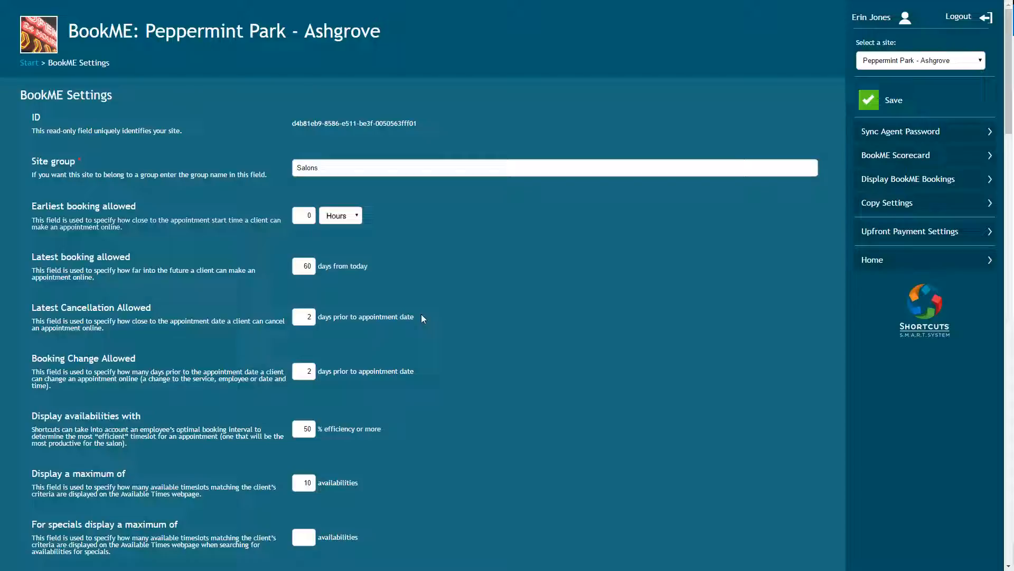
{"action": "mouse_move", "coordinate": [420, 373]}
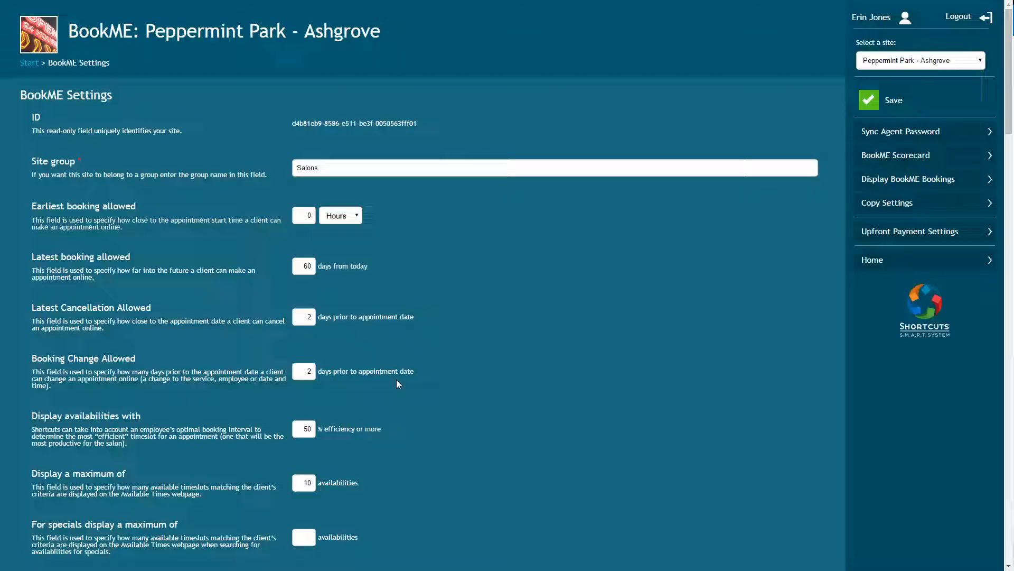
{"action": "mouse_move", "coordinate": [388, 431]}
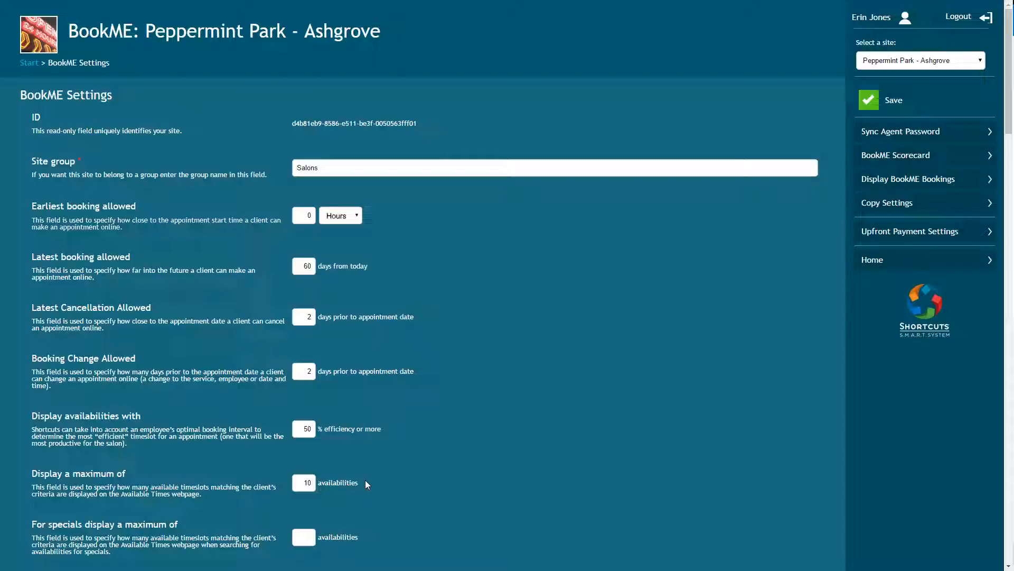
{"action": "mouse_move", "coordinate": [364, 531]}
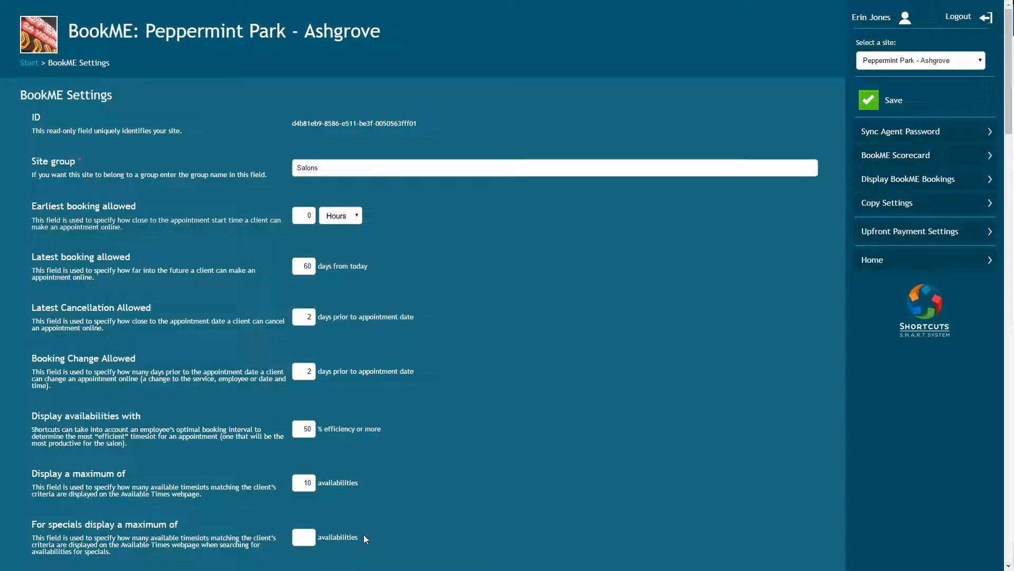
Set Ladies Cuts to sequence 2 in the Service Booking Order list.
{"action": "scroll", "scroll_direction": "down", "scroll_amount": 3}
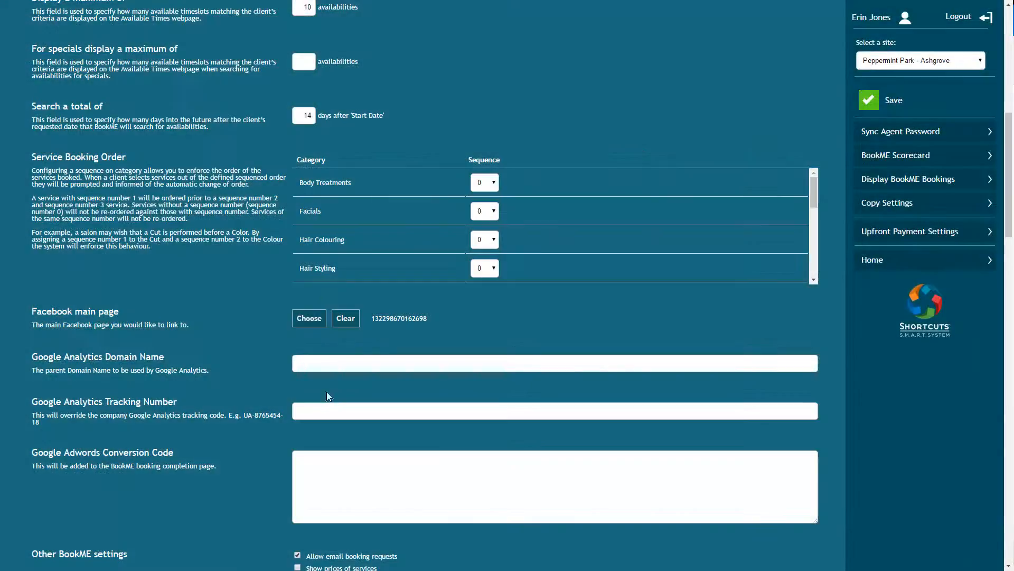
{"action": "mouse_move", "coordinate": [320, 126]}
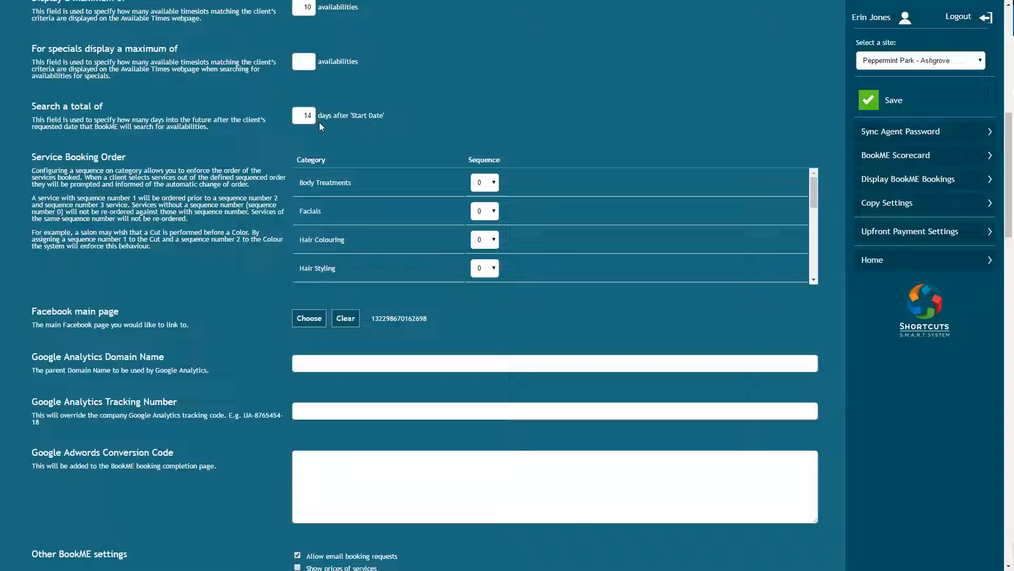
{"action": "mouse_move", "coordinate": [398, 134]}
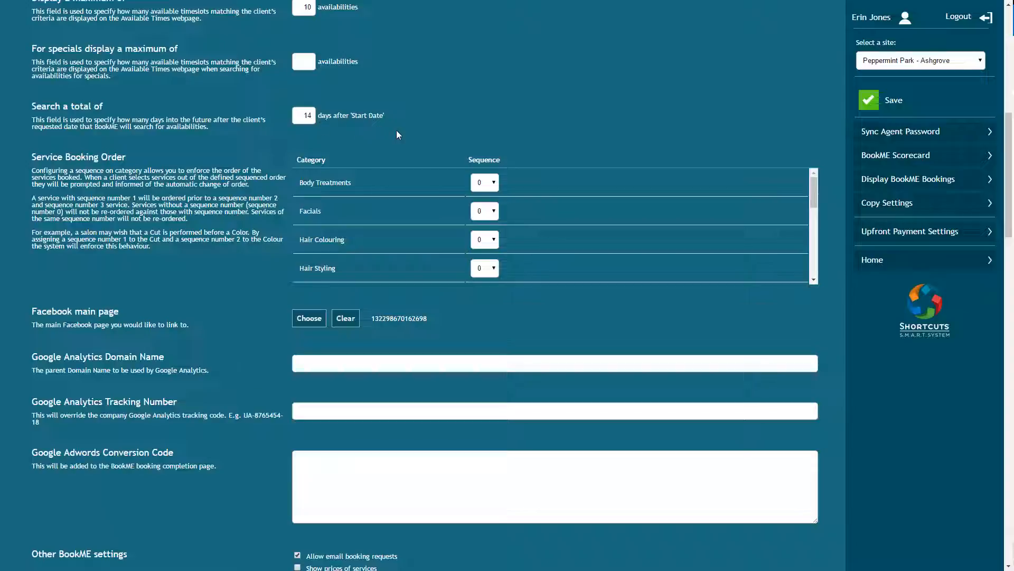
{"action": "left_click", "coordinate": [484, 239]}
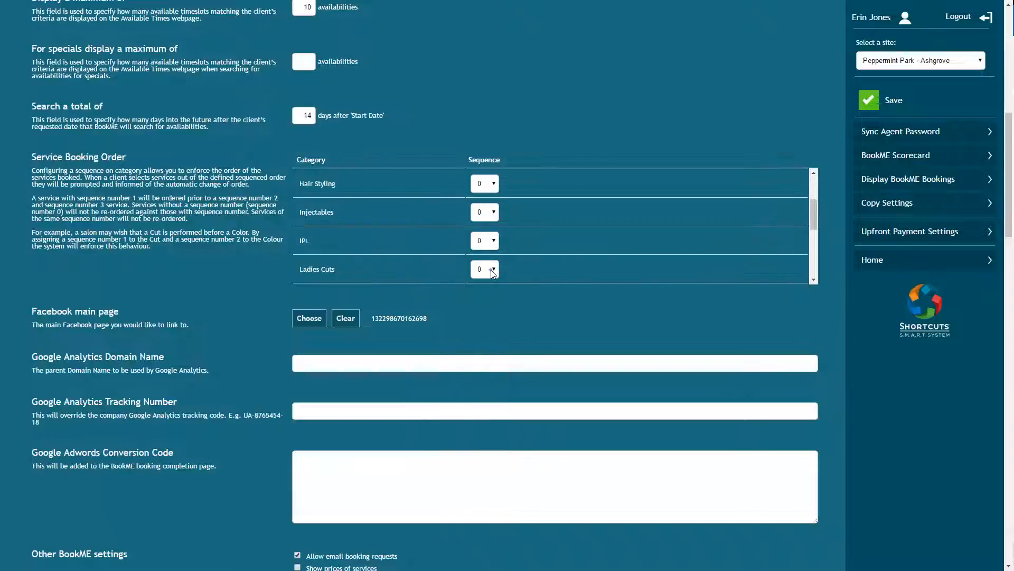
{"action": "left_click", "coordinate": [484, 269]}
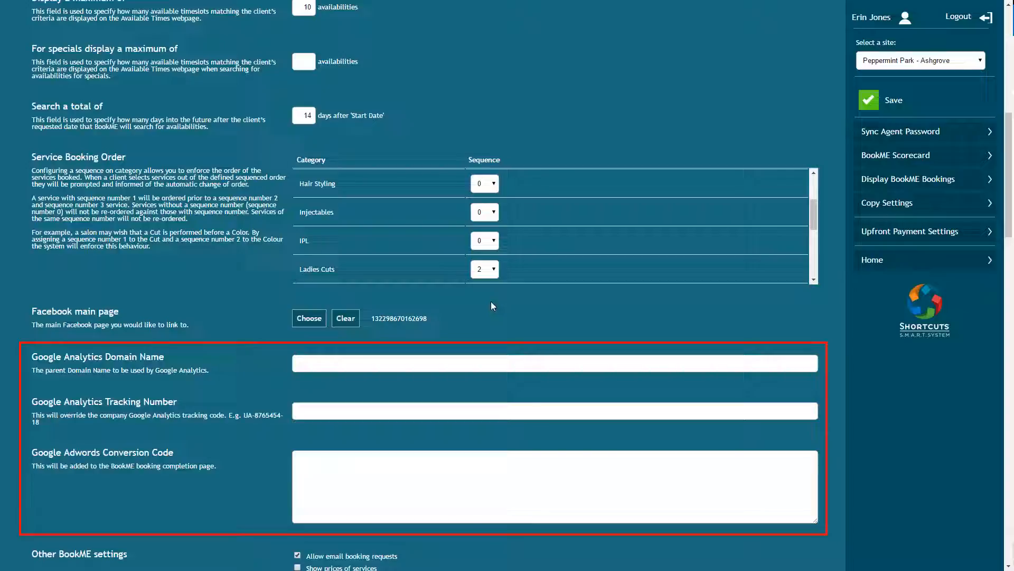
{"action": "scroll", "scroll_direction": "down", "scroll_amount": 3}
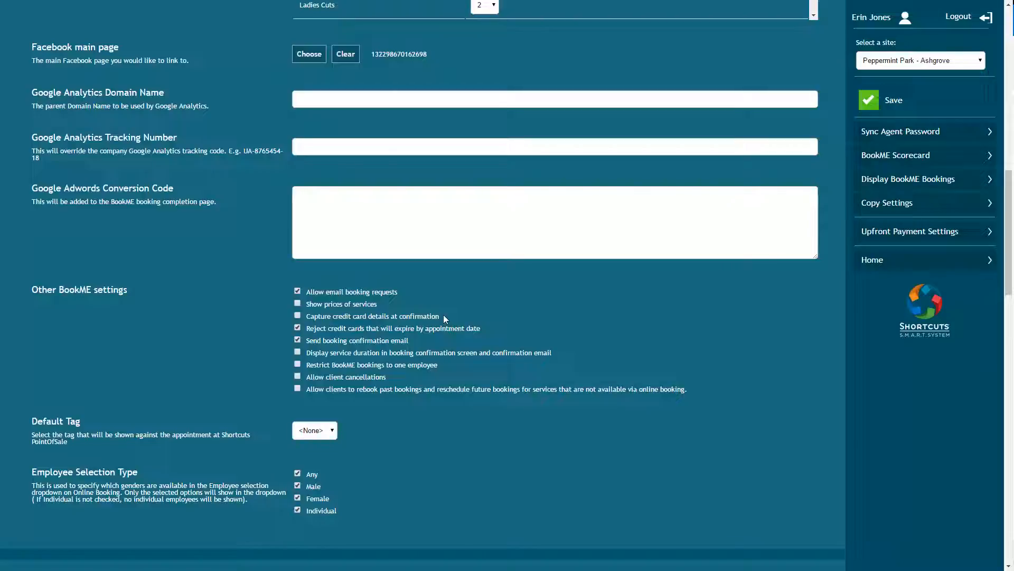
{"action": "mouse_move", "coordinate": [486, 329]}
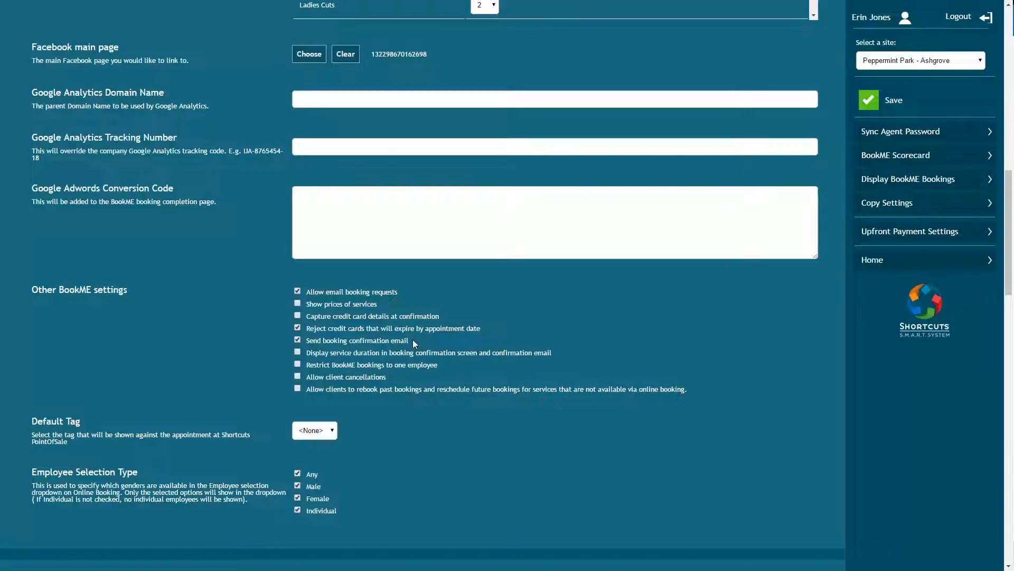
{"action": "mouse_move", "coordinate": [550, 351]}
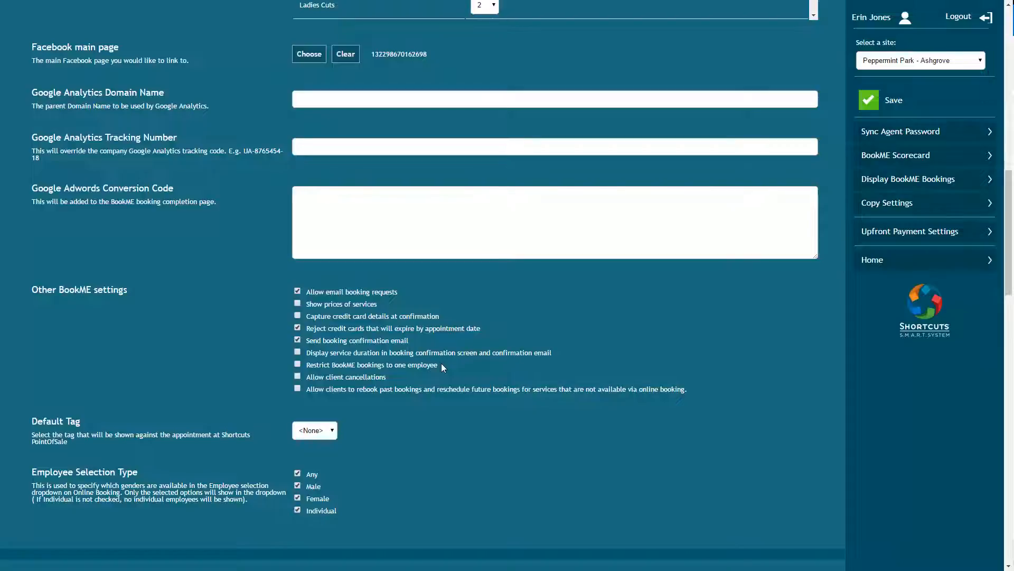
{"action": "mouse_move", "coordinate": [396, 374]}
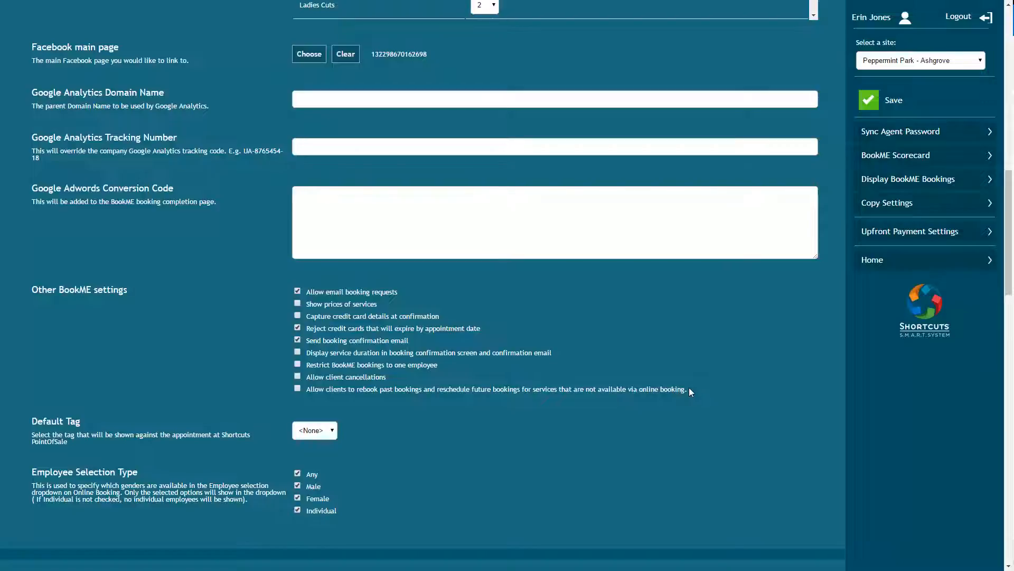
Set the Default Tag for online-booked appointments to WEB.
{"action": "scroll", "scroll_direction": "down", "scroll_amount": 3}
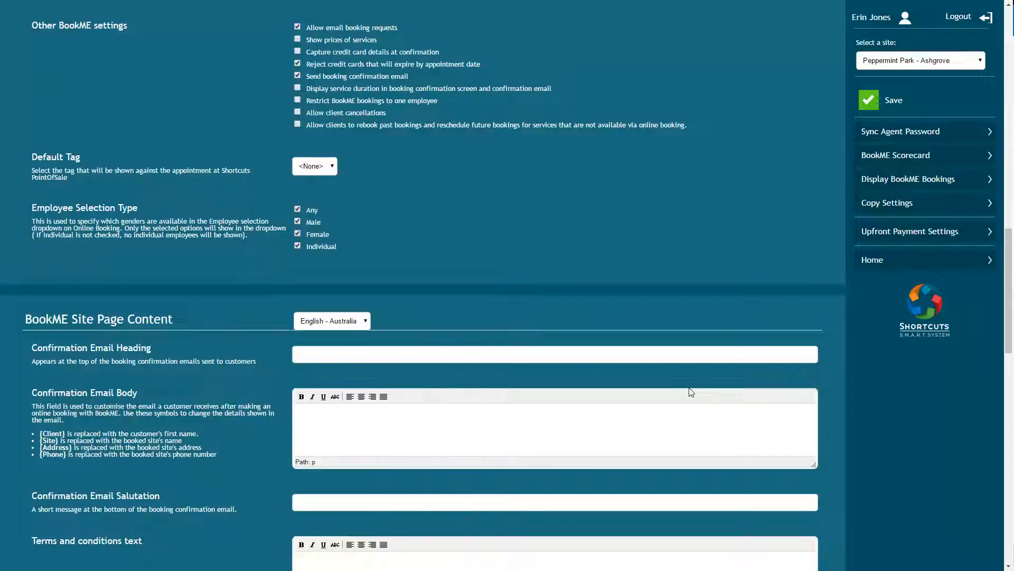
{"action": "mouse_move", "coordinate": [335, 183]}
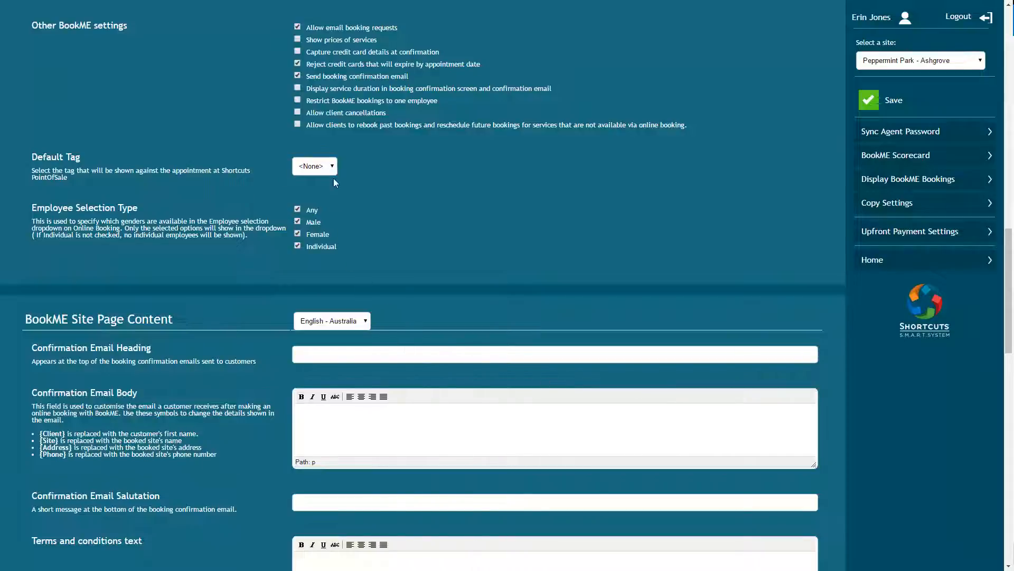
{"action": "left_click", "coordinate": [315, 166]}
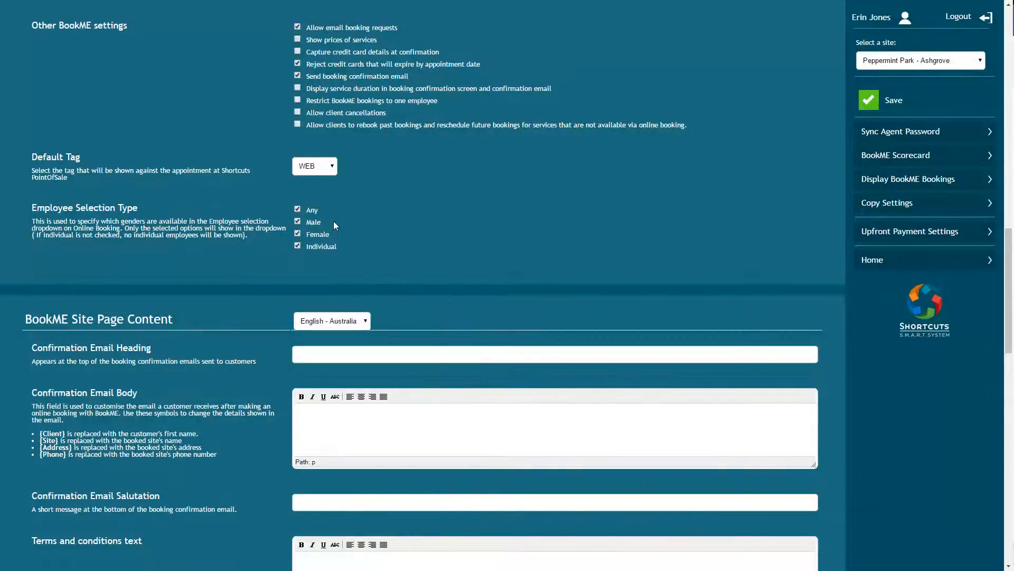
Save the Ashgrove BookME settings and bring up the Copy Settings dialog.
{"action": "scroll", "scroll_direction": "down", "scroll_amount": 3}
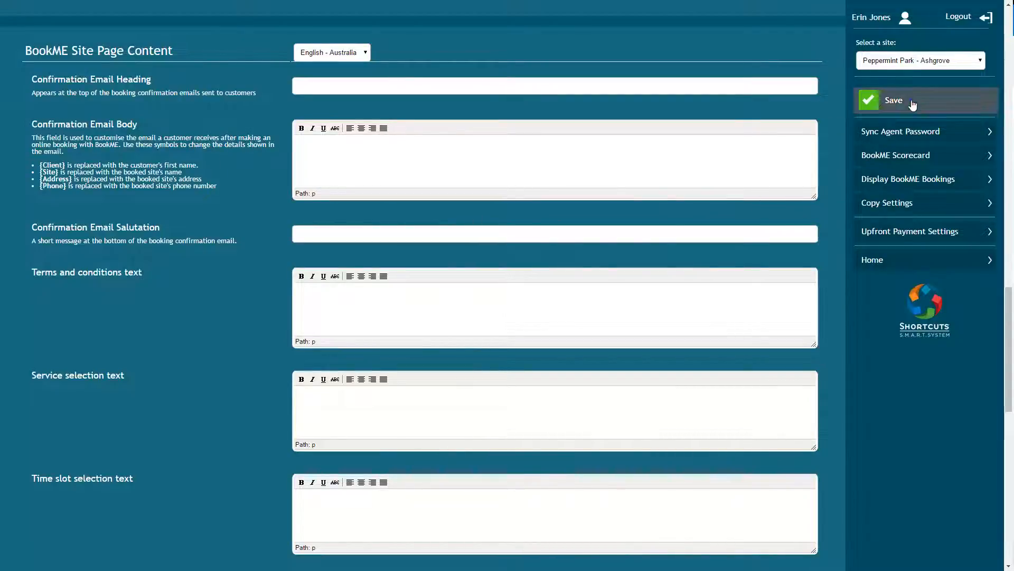
{"action": "left_click", "coordinate": [893, 99]}
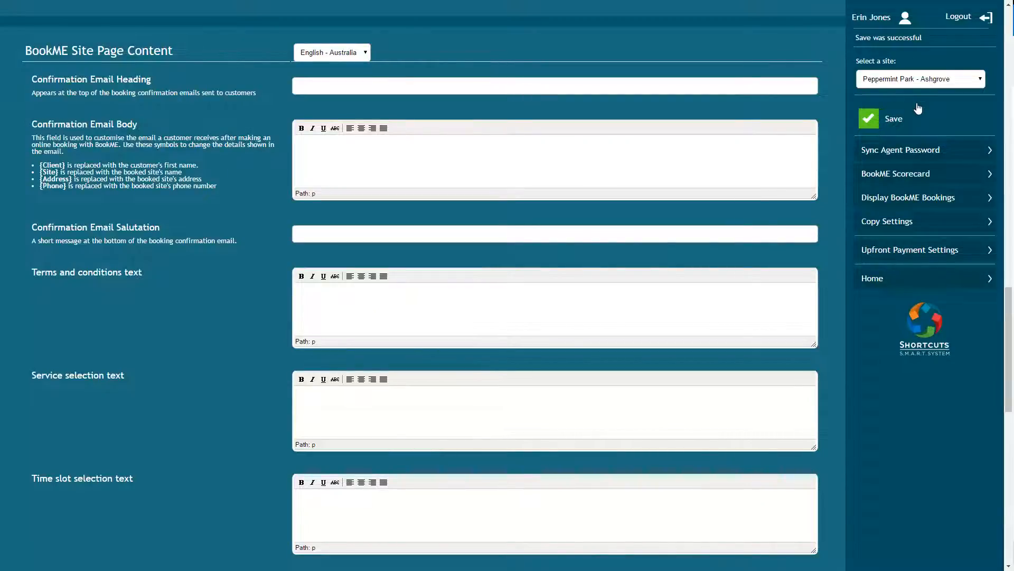
{"action": "left_click", "coordinate": [887, 221]}
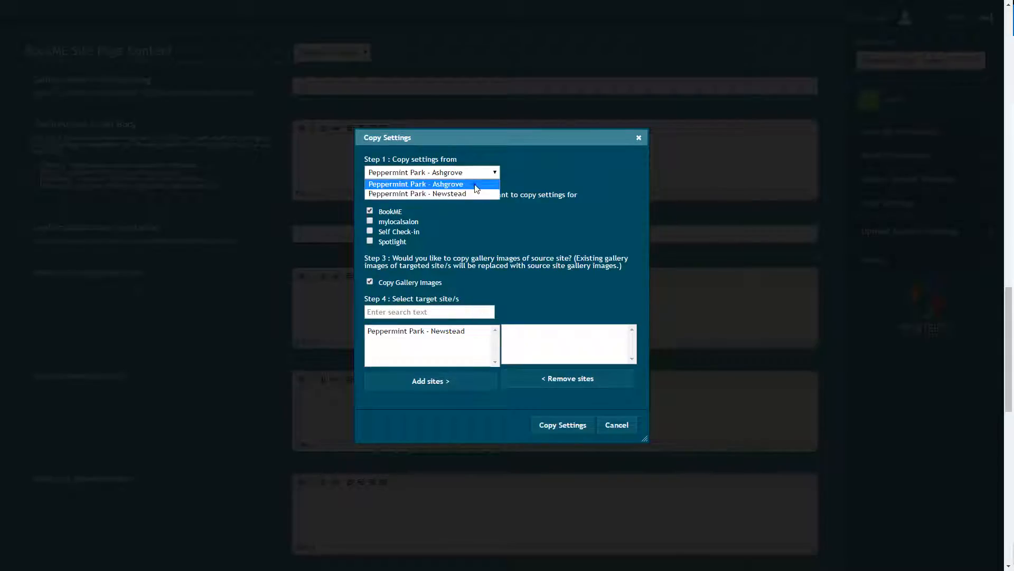
Copy settings and gallery images from Ashgrove to target site Peppermint Park - Newstead.
{"action": "left_click", "coordinate": [415, 184]}
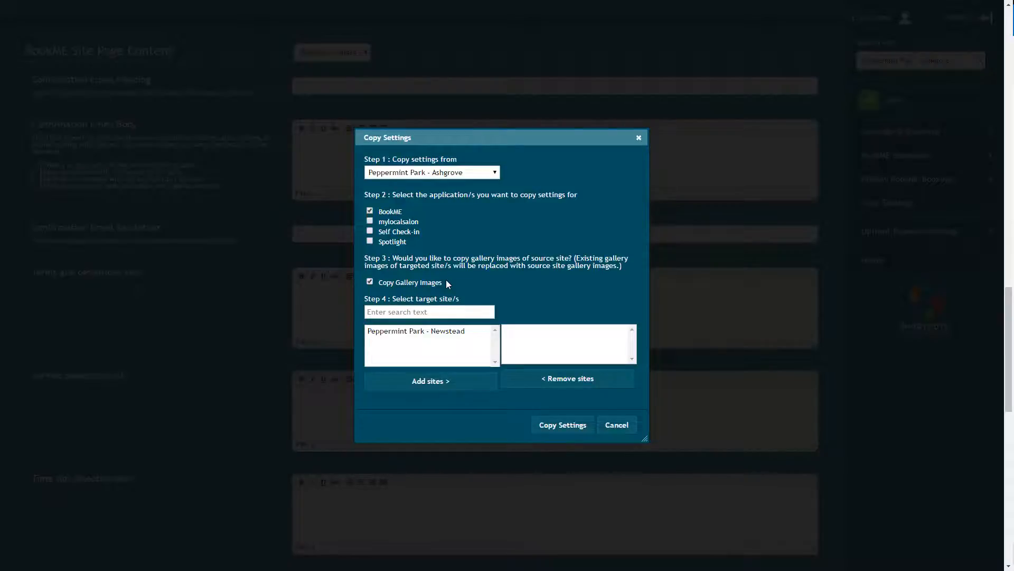
{"action": "left_click", "coordinate": [416, 330]}
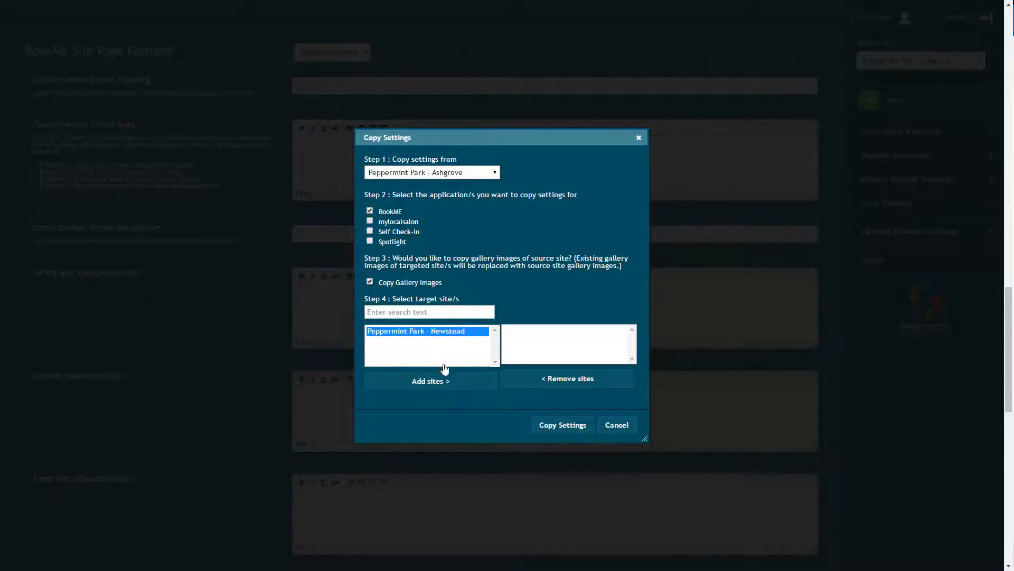
{"action": "left_click", "coordinate": [430, 378]}
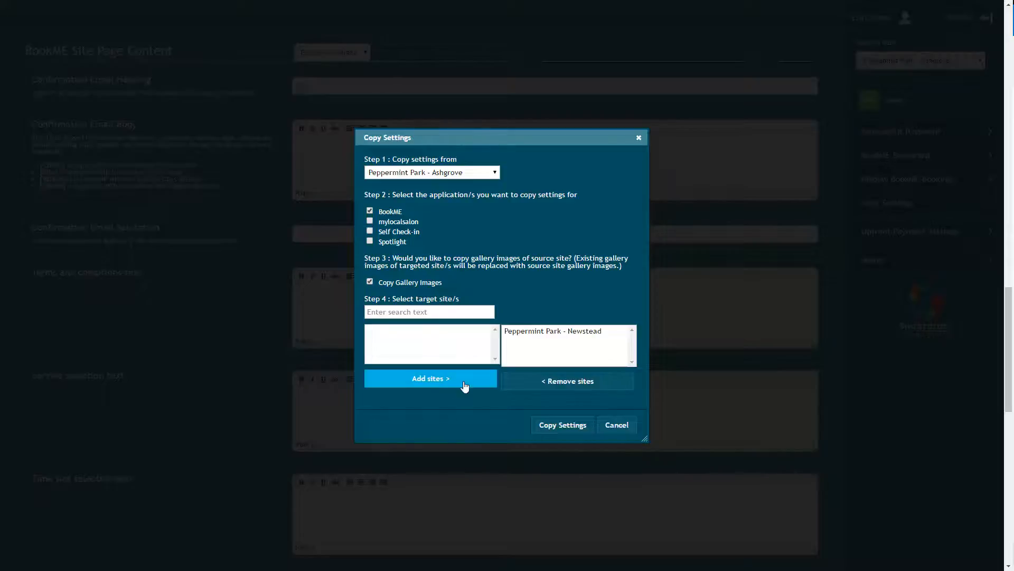
{"action": "left_click", "coordinate": [561, 425]}
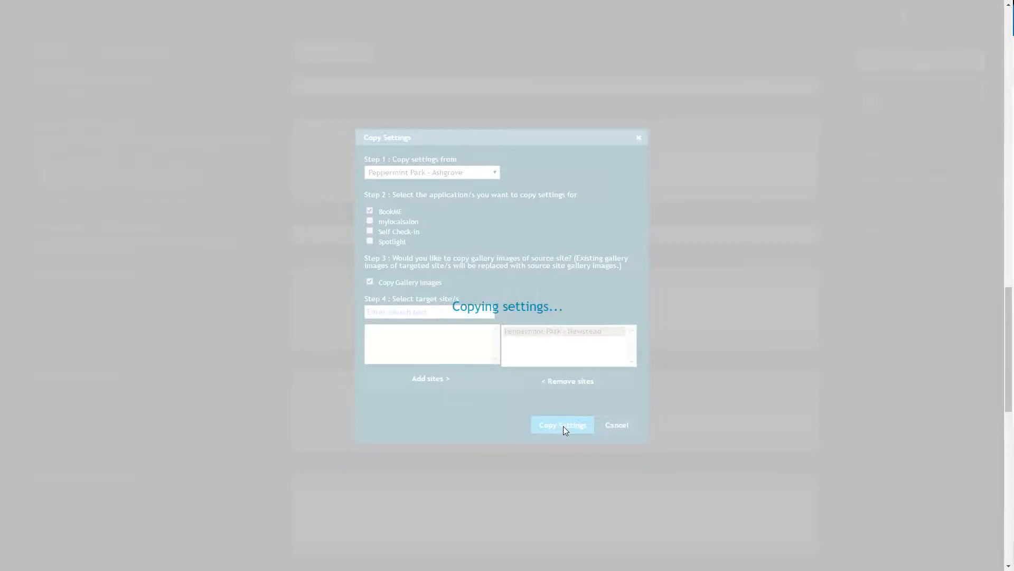
{"action": "left_click", "coordinate": [562, 425]}
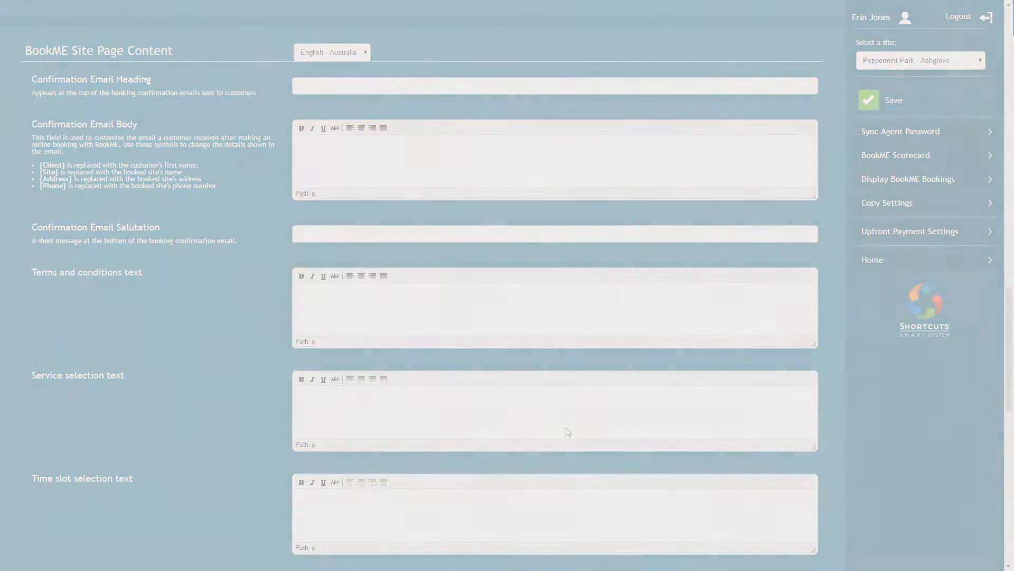